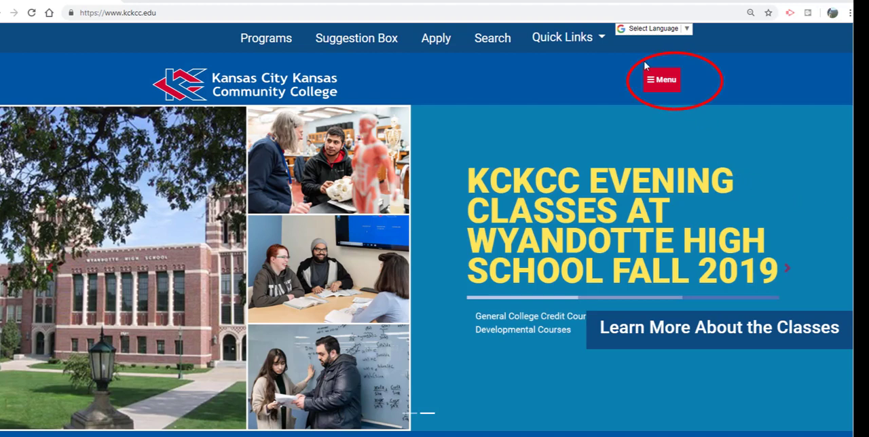
- Navigate from the homepage menu through Academics to the Class Schedules page's Classes for Credit box
click(662, 79)
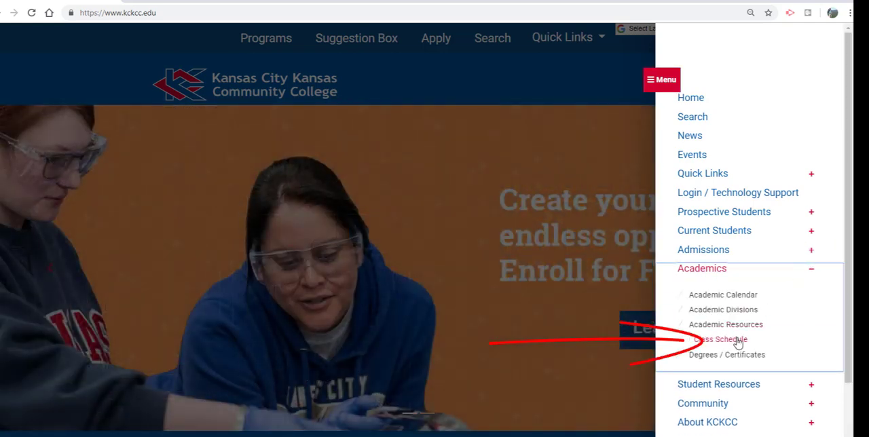
click(718, 340)
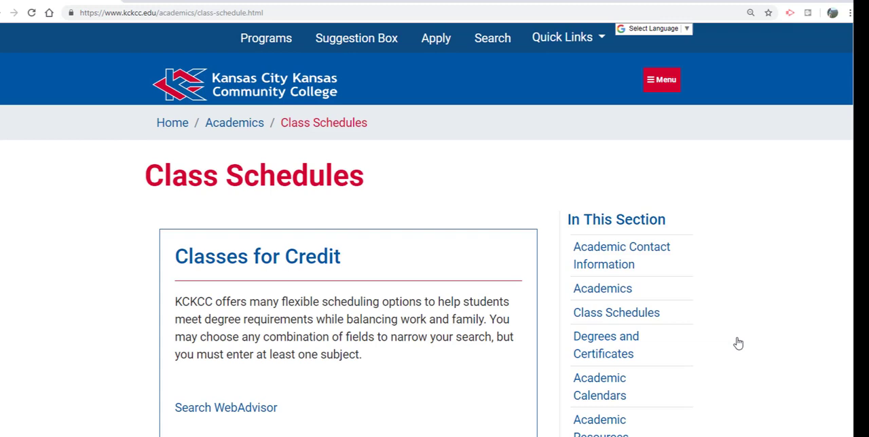
scroll(down, 3)
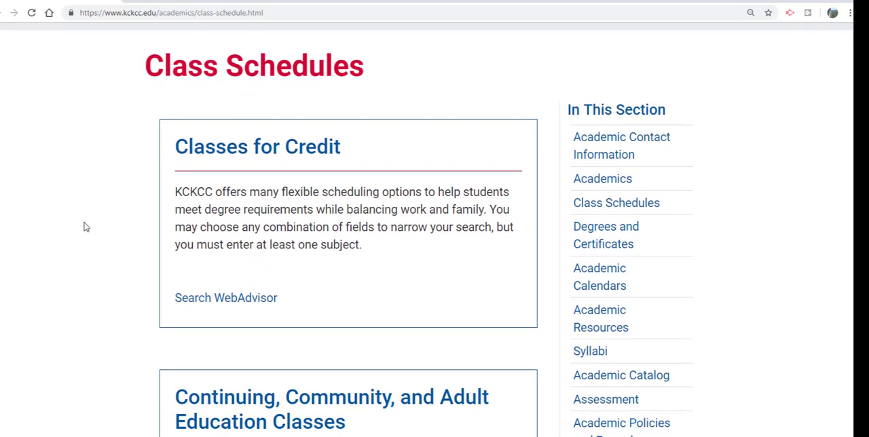
mouse_move(225, 297)
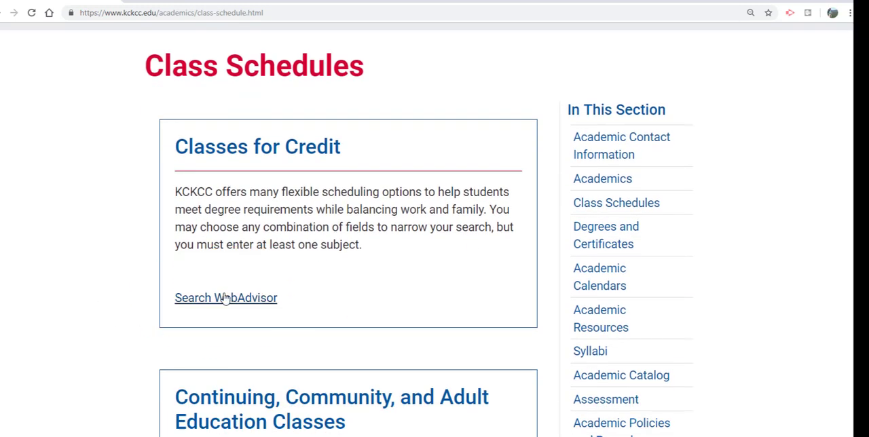
- Start a WebAdvisor section search for Fall 2019 All Classes, MATH-Mathematics, First Yr level
click(225, 298)
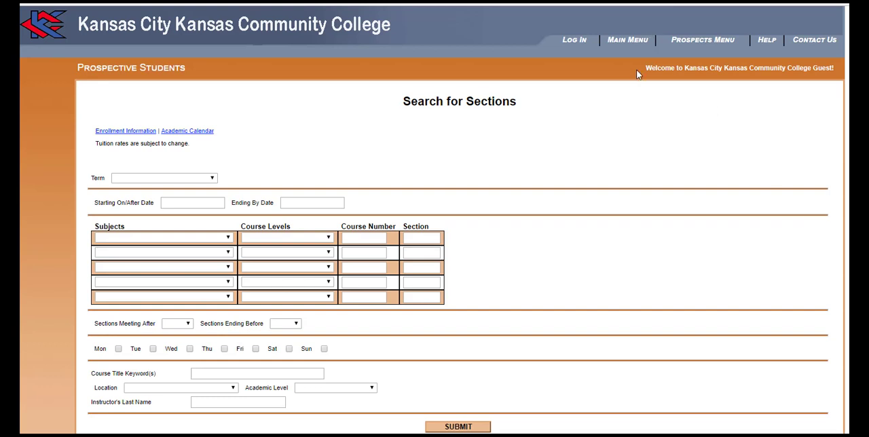
mouse_move(489, 135)
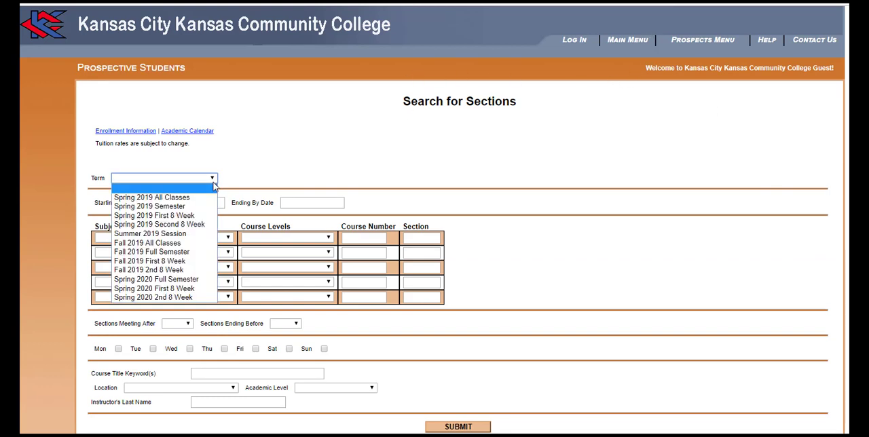
mouse_move(147, 242)
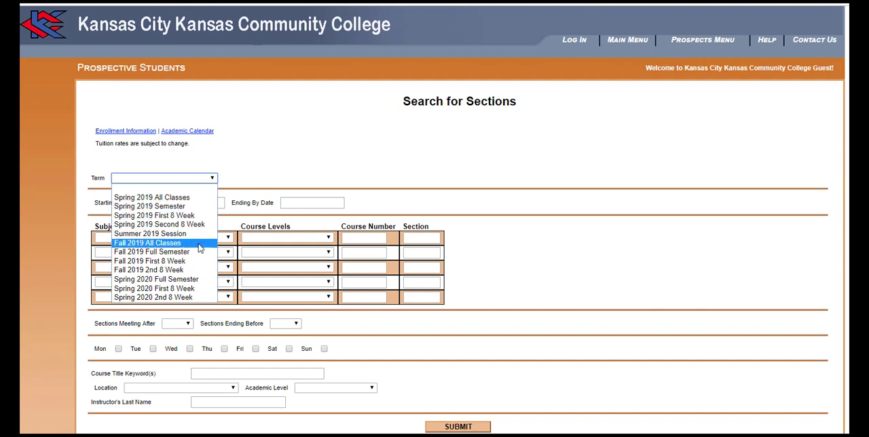
click(147, 242)
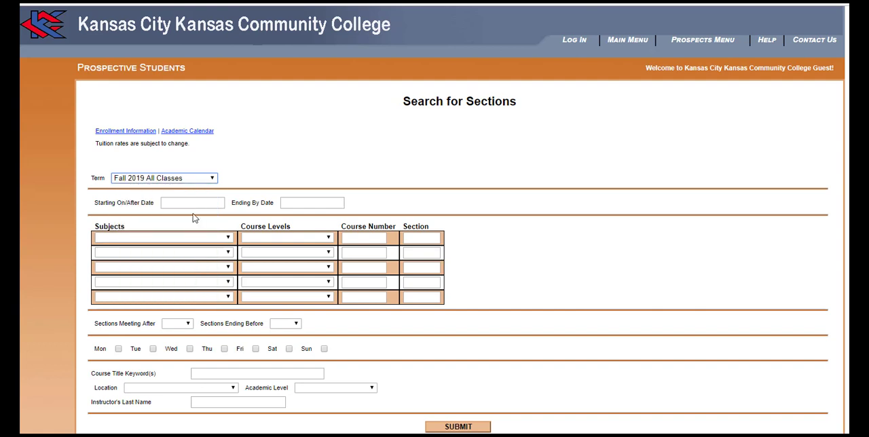
mouse_move(218, 227)
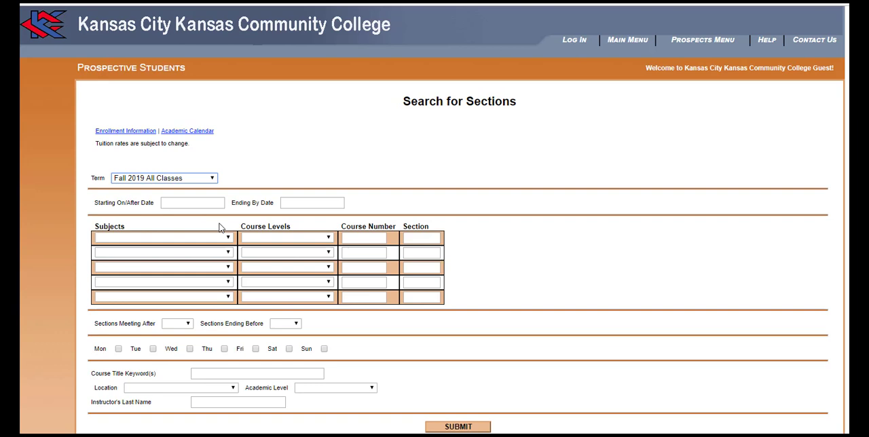
click(228, 237)
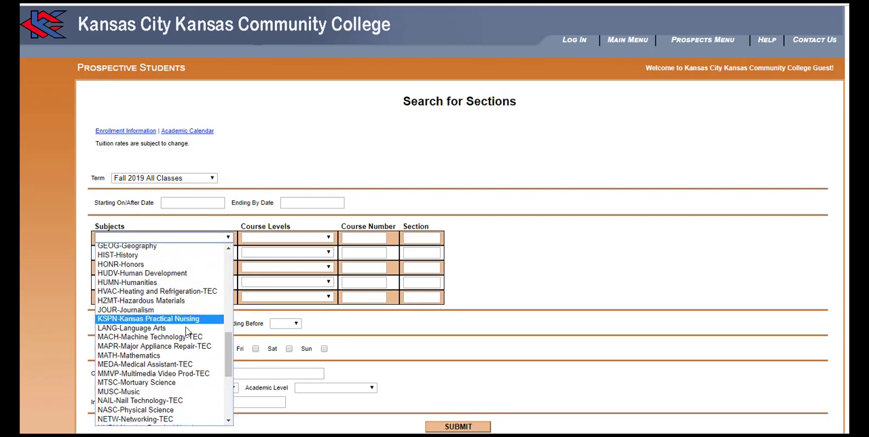
click(129, 356)
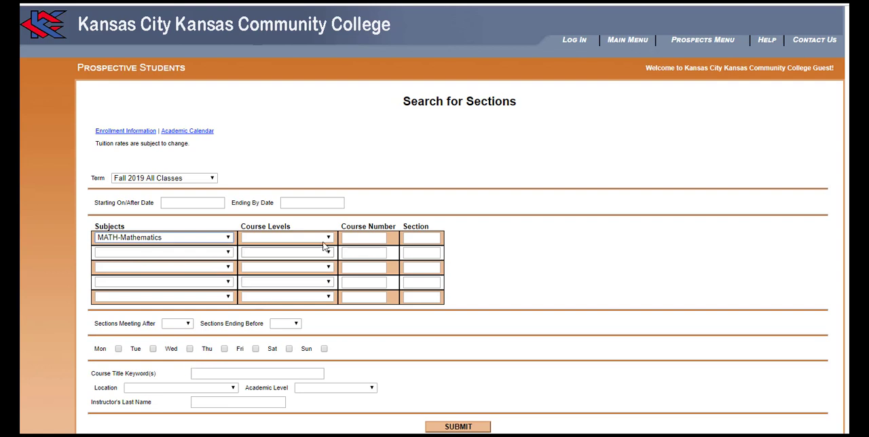
click(286, 236)
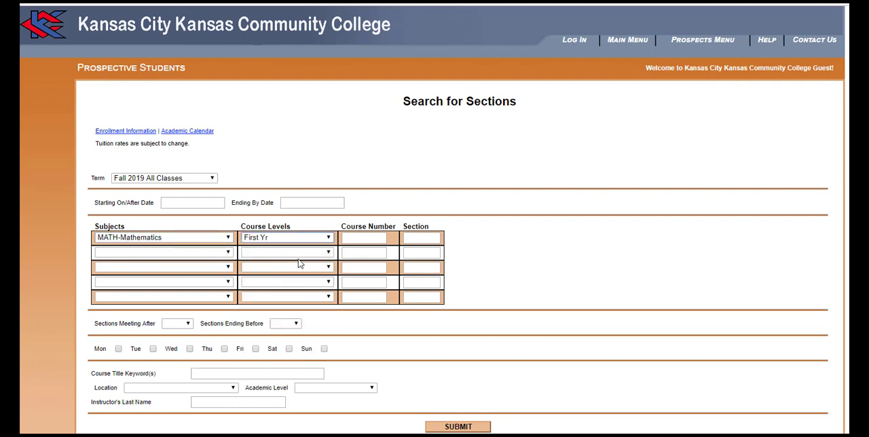
- Include sections meeting Monday, Tuesday, Wednesday, Thursday and Friday
scroll(down, 3)
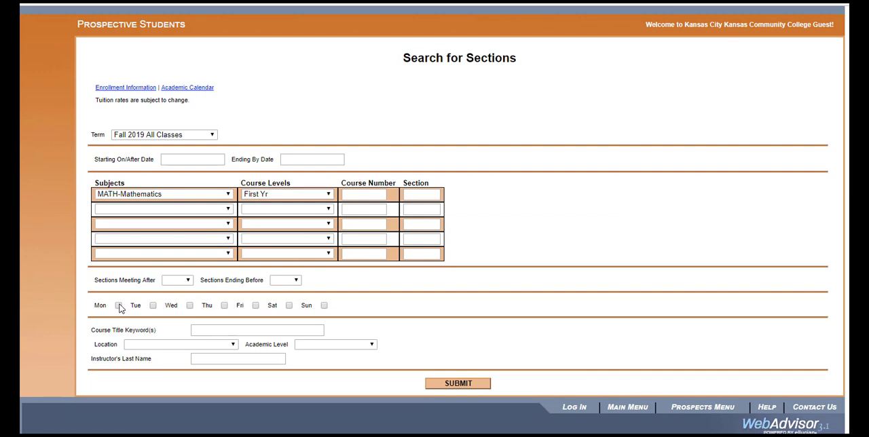
click(118, 305)
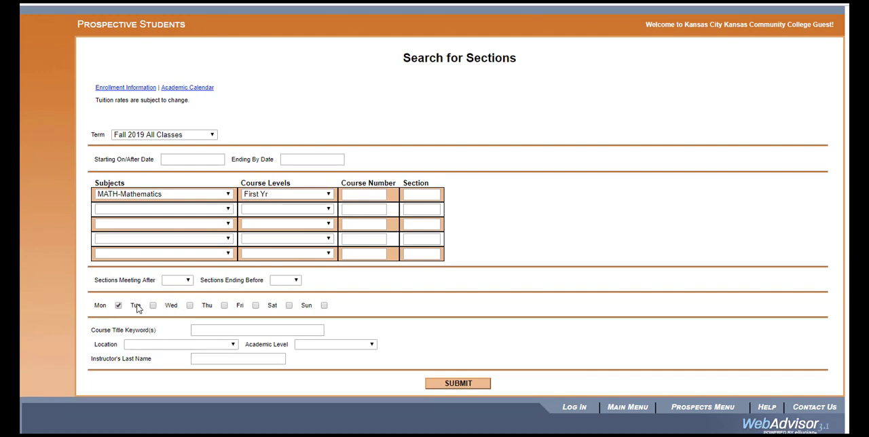
click(153, 304)
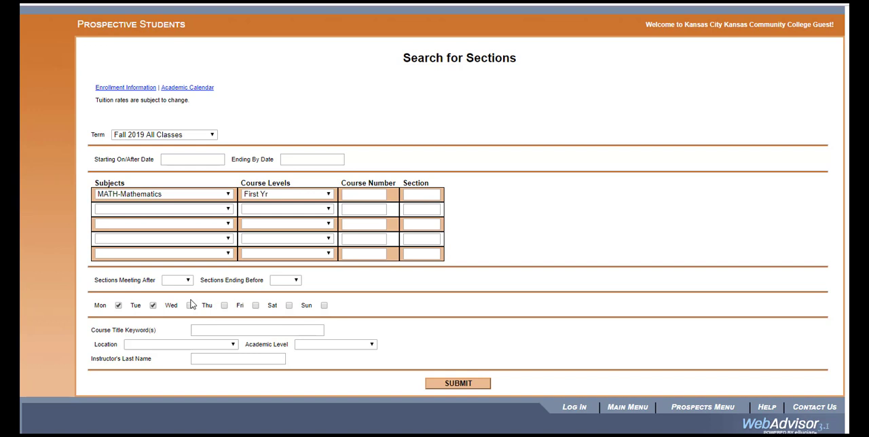
click(190, 304)
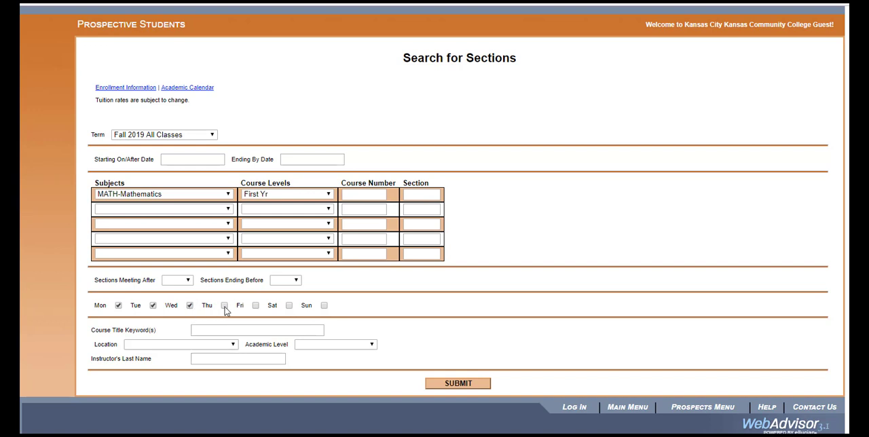
click(256, 304)
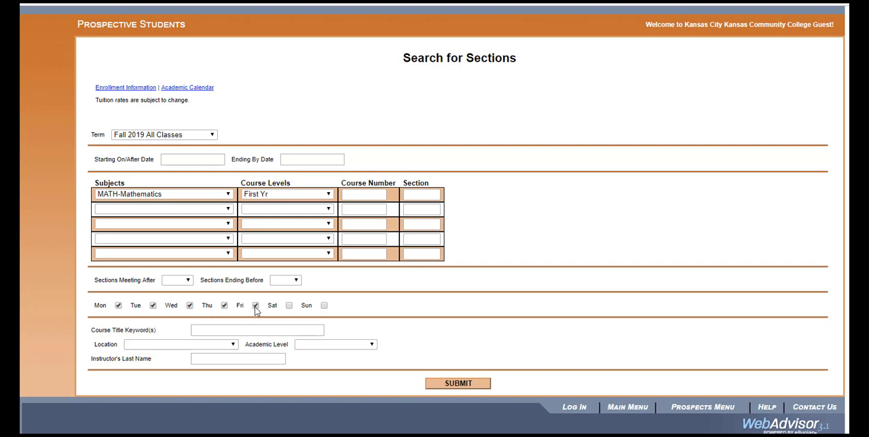
- Restrict the search to Main Campus location and Undergraduate academic level
click(233, 345)
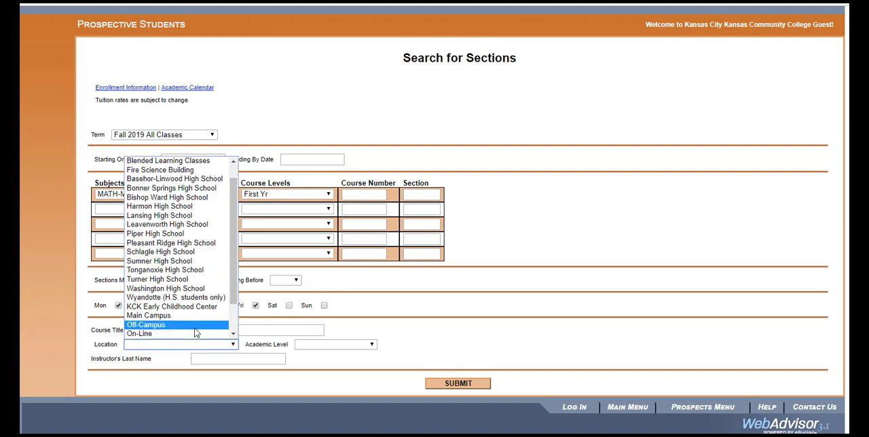
click(148, 315)
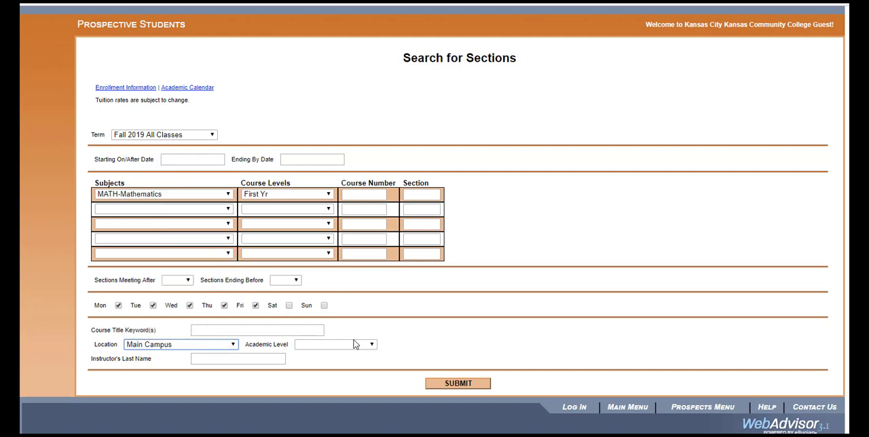
click(371, 345)
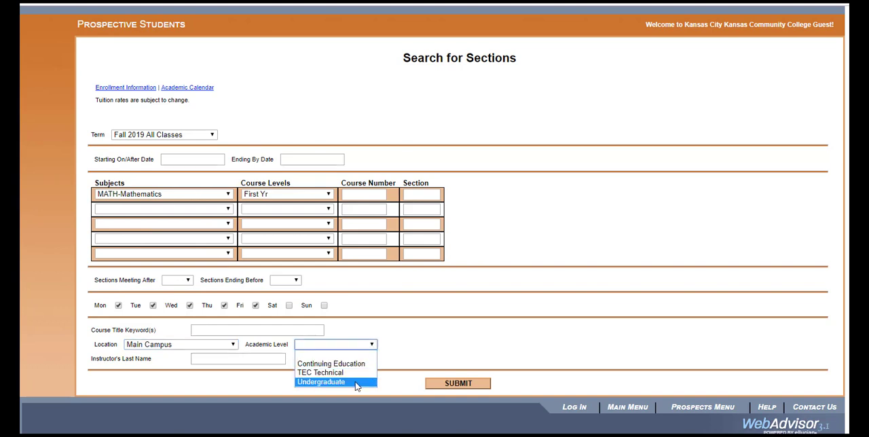
click(321, 381)
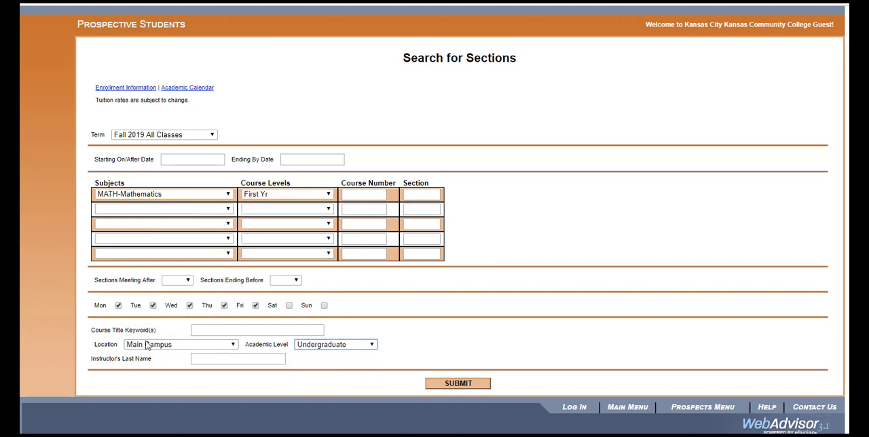
mouse_move(342, 264)
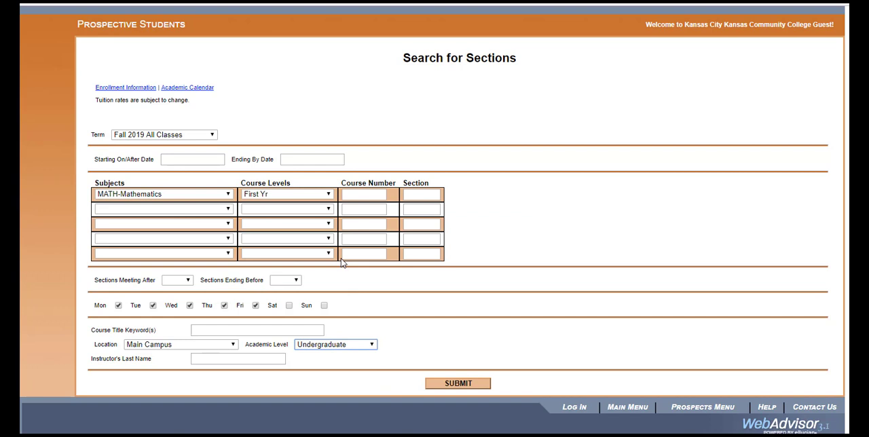
mouse_move(474, 223)
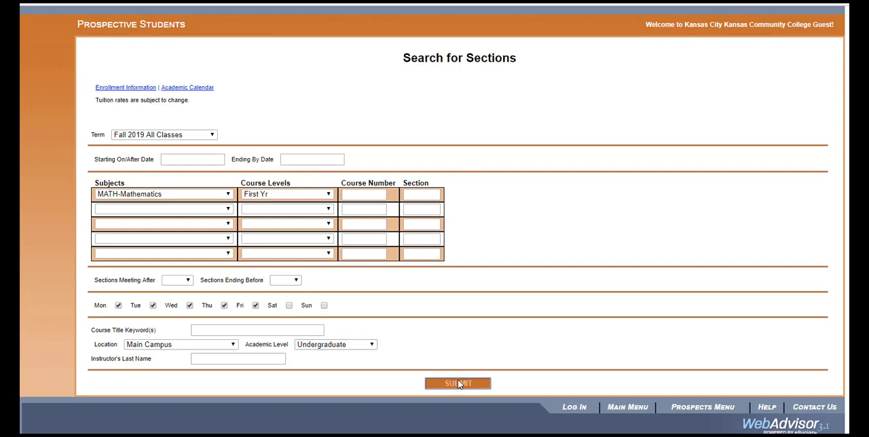
- Submit the Math search and review both pages of Fall 2019 section results
click(457, 384)
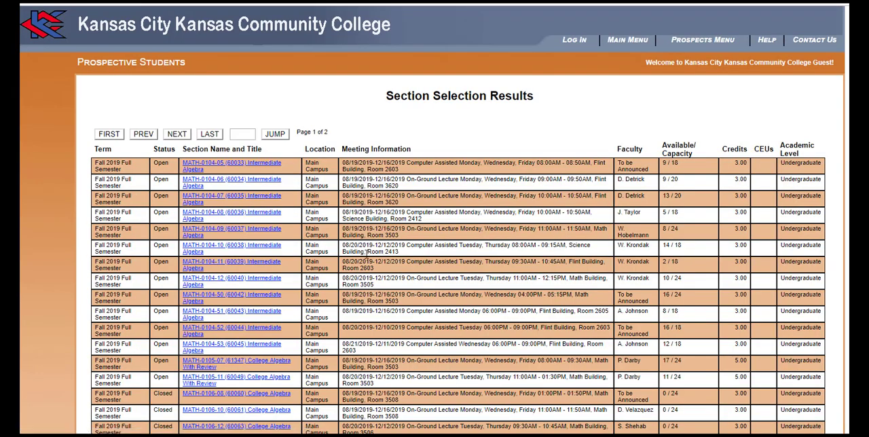
scroll(down, 3)
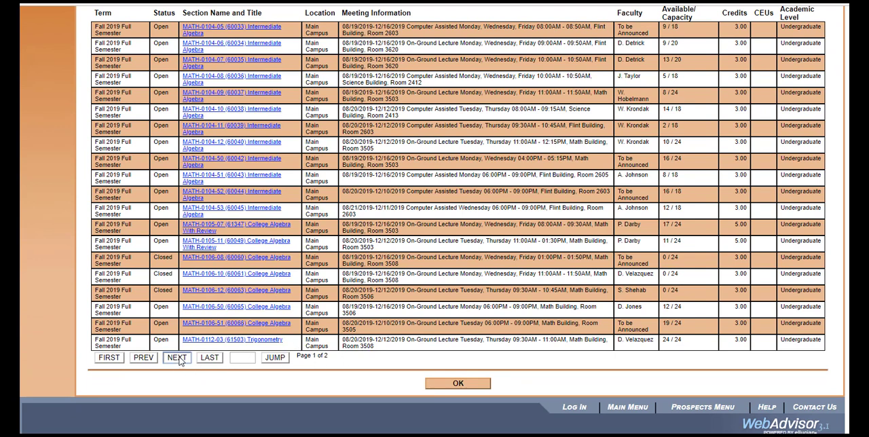
click(177, 359)
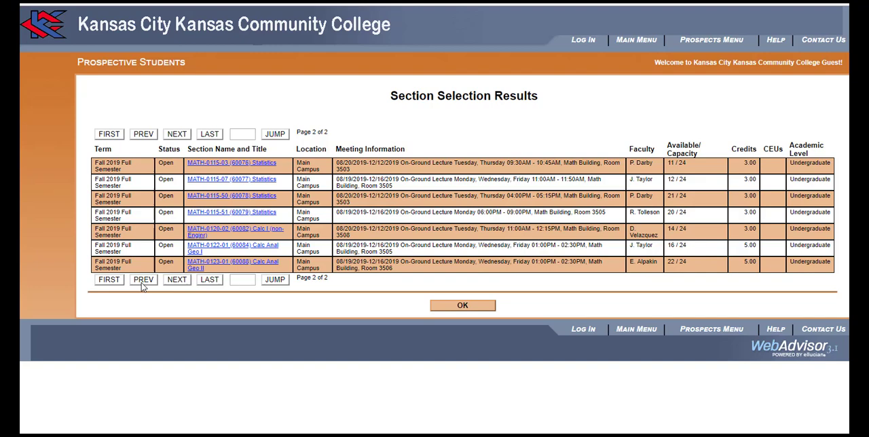
click(144, 280)
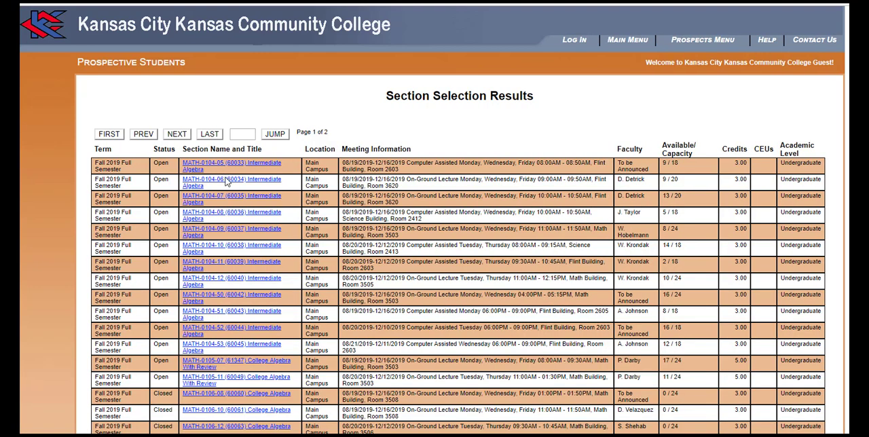
scroll(down, 3)
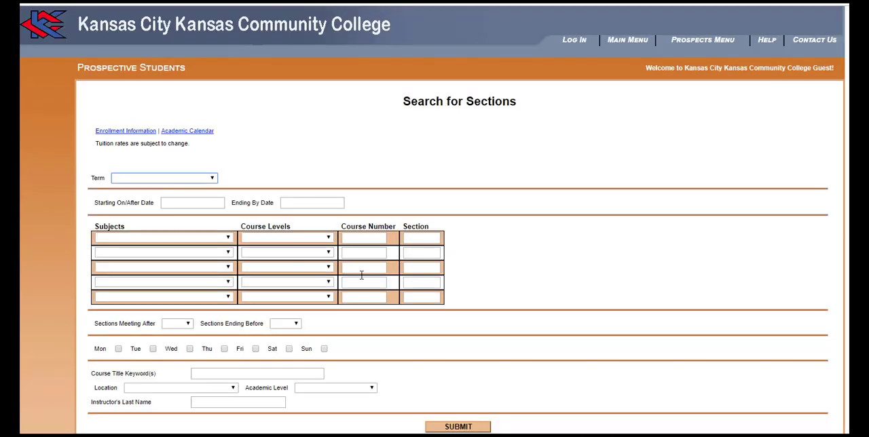
- Set the new search to Fall 2019 All Classes, BIOL-Biology, First Yr, meeting Wednesday and Friday
click(163, 178)
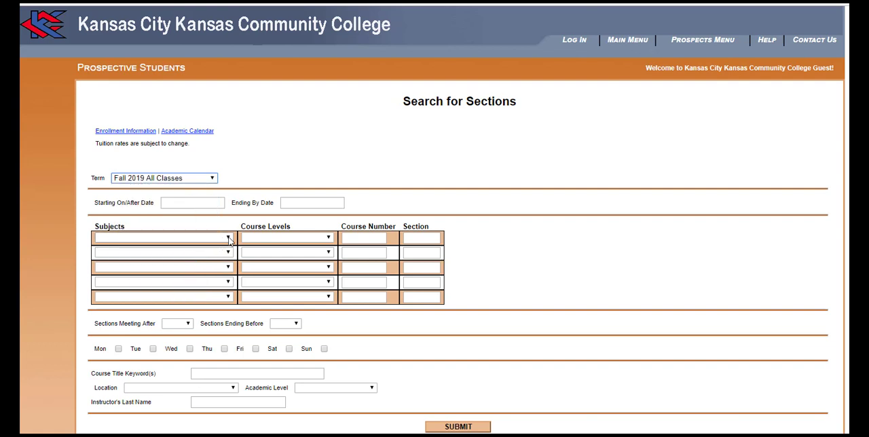
click(228, 237)
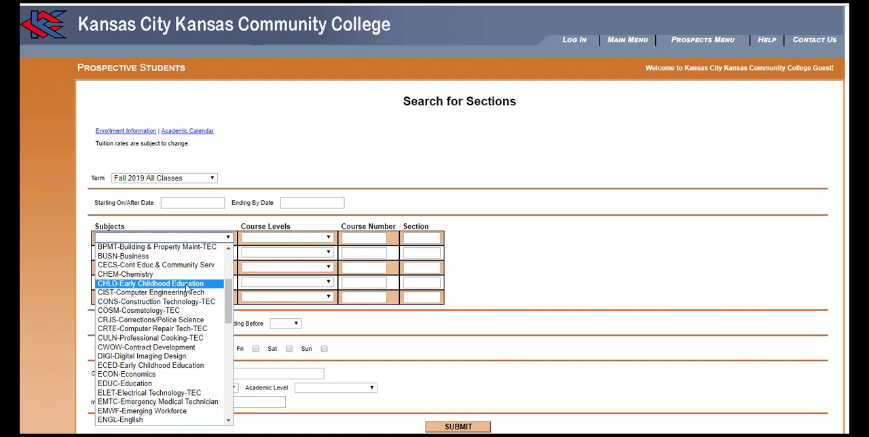
scroll(up, 3)
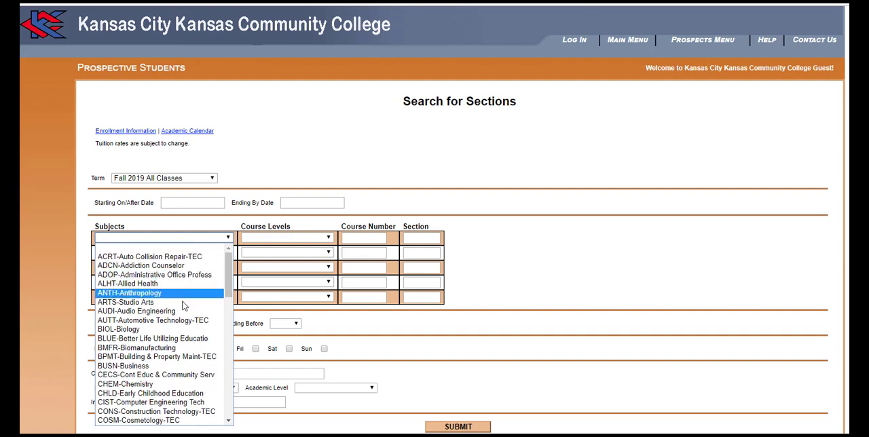
click(118, 329)
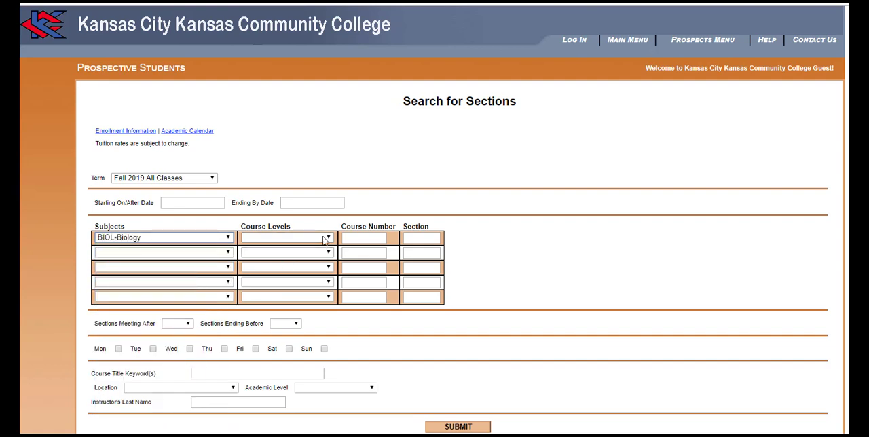
click(286, 236)
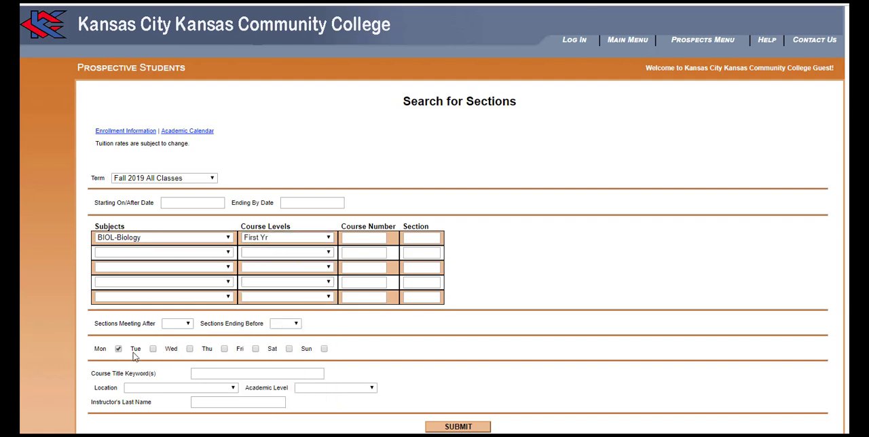
click(190, 348)
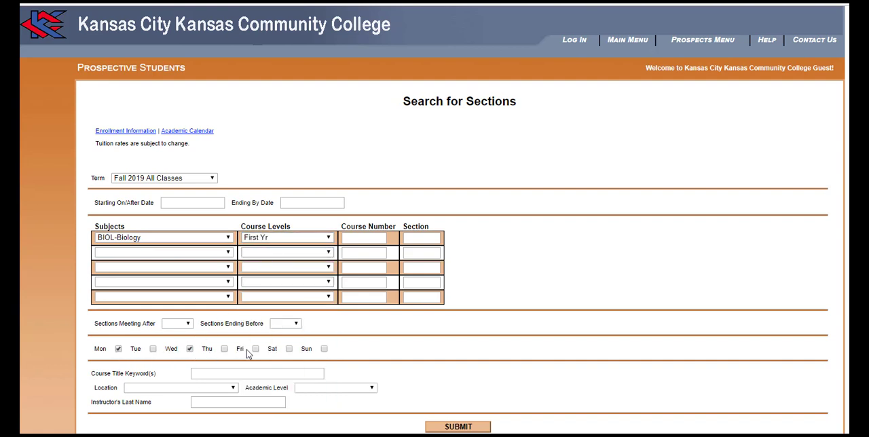
click(255, 348)
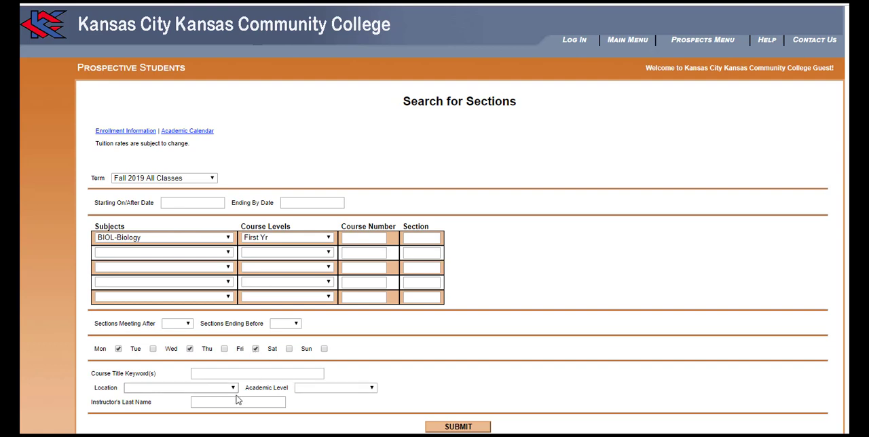
- Choose Main Campus as the location for the Biology section search
click(179, 389)
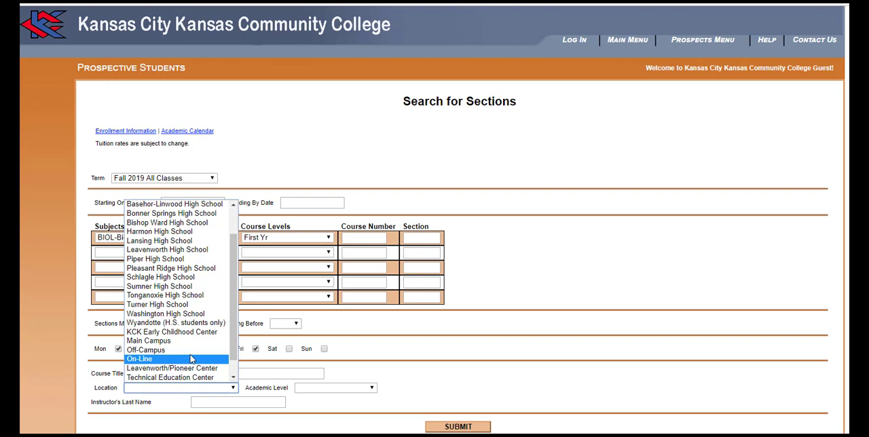
click(148, 339)
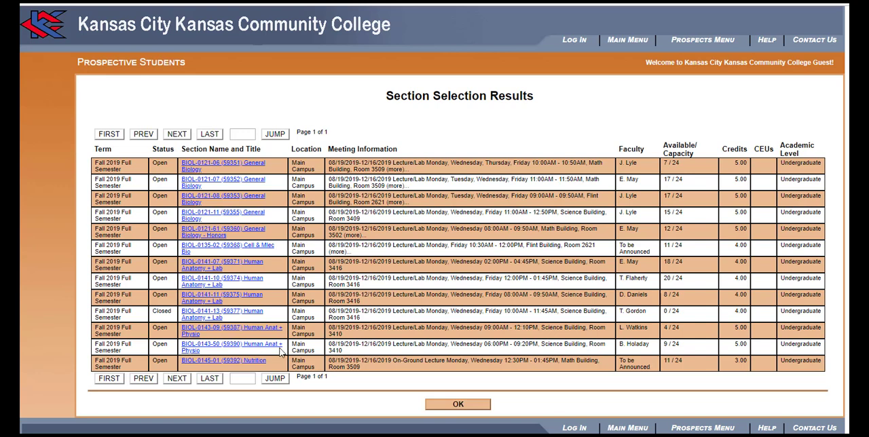
mouse_move(333, 380)
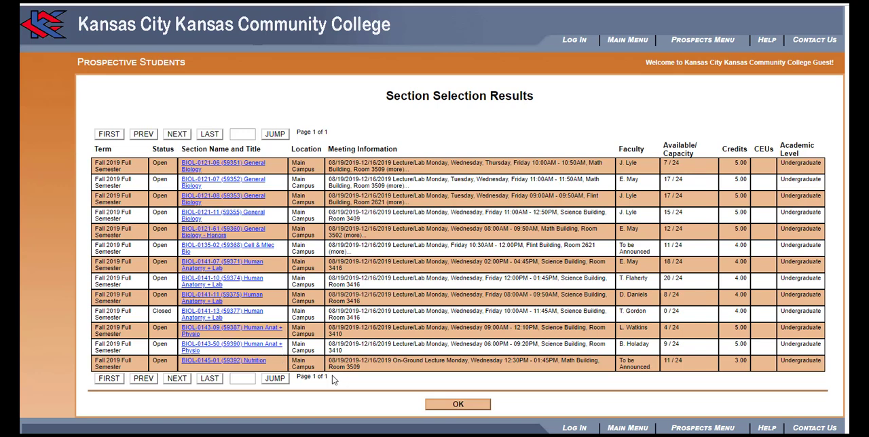